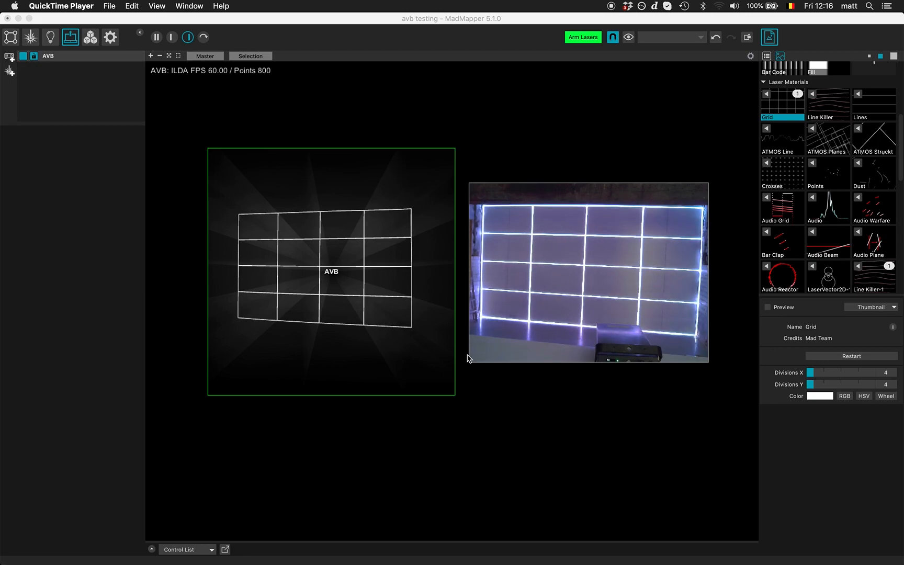
pyautogui.moveTo(381, 221)
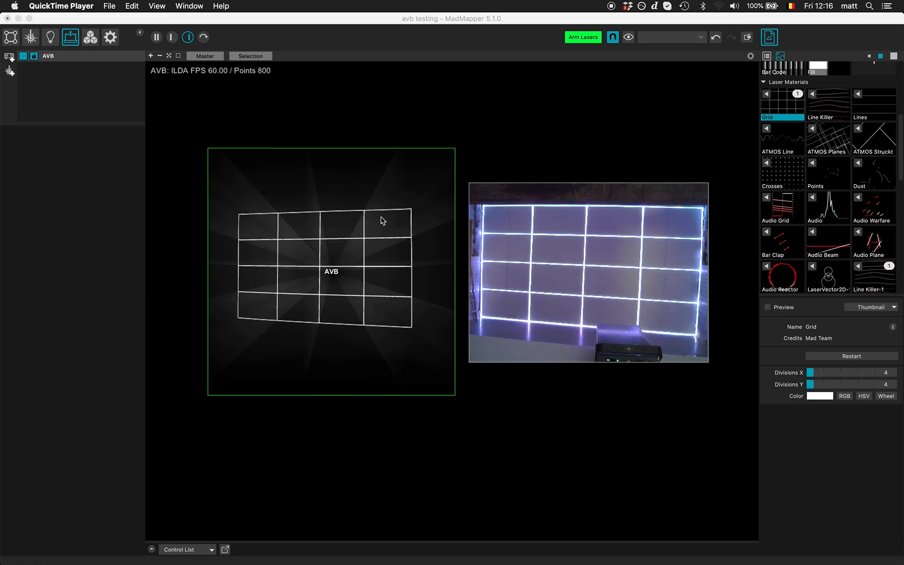
pyautogui.moveTo(284, 183)
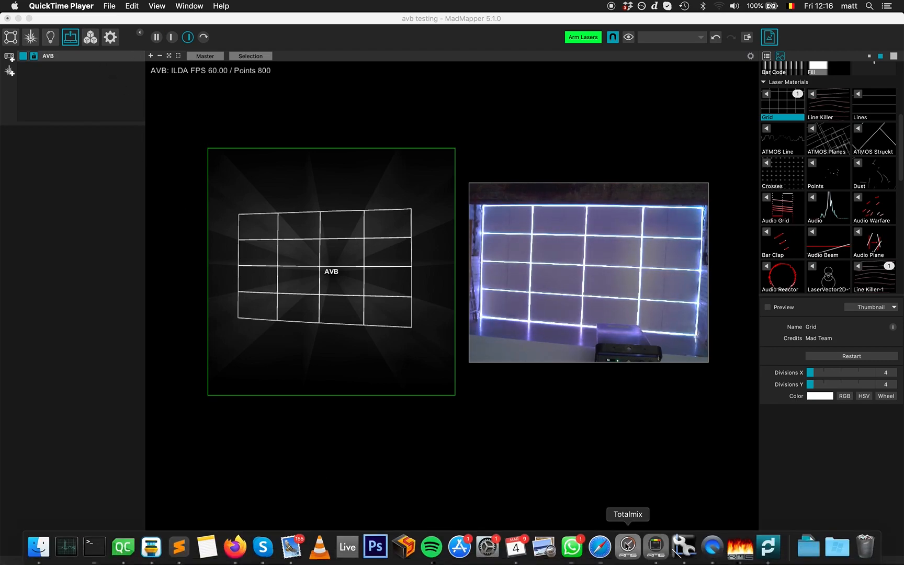
# Bring up TotalMix and RME AVB Controller, then select the ACC_0136-20-085 projector device.
pyautogui.click(654, 547)
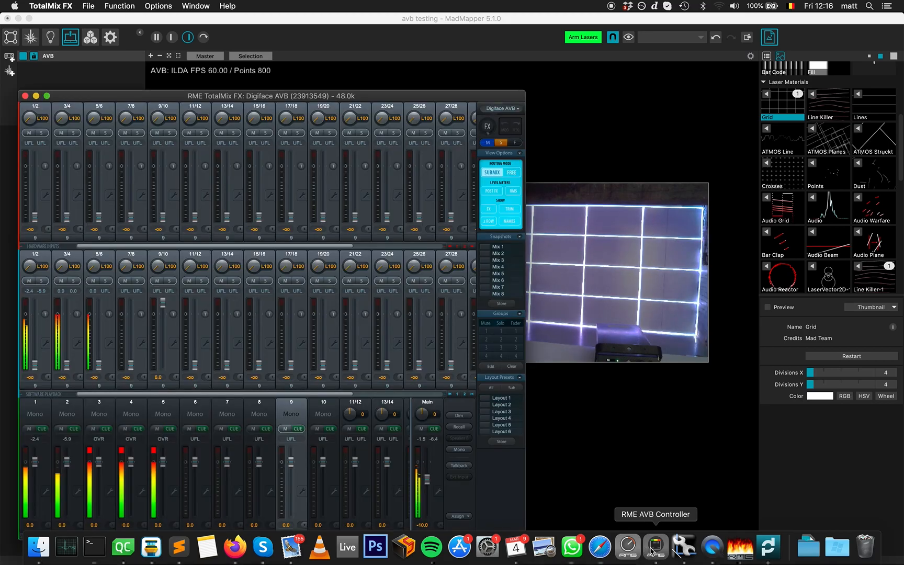
pyautogui.click(655, 546)
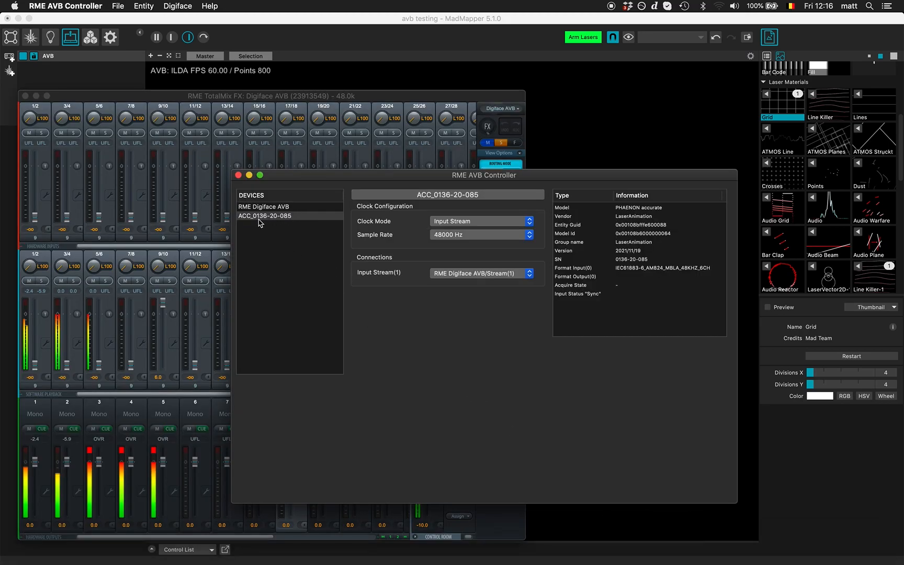
pyautogui.click(265, 215)
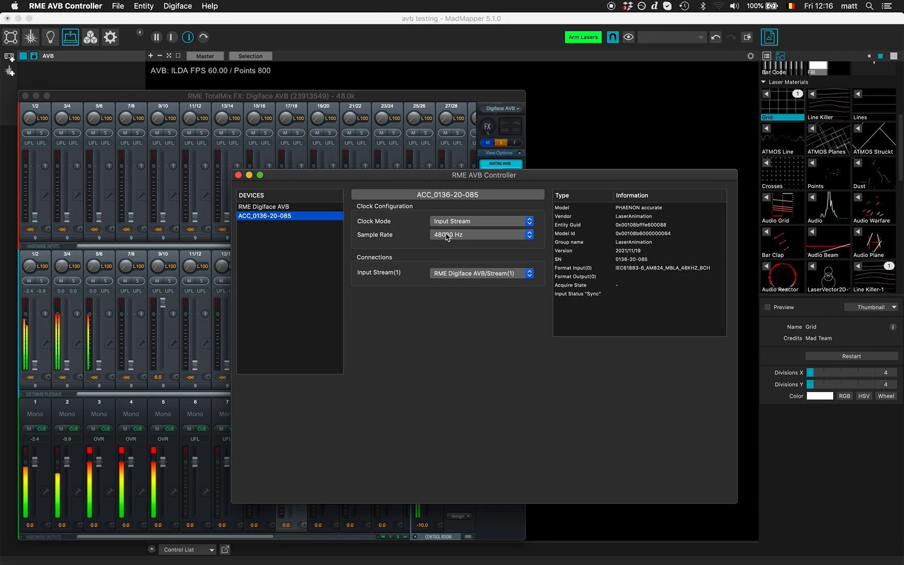
pyautogui.moveTo(446, 256)
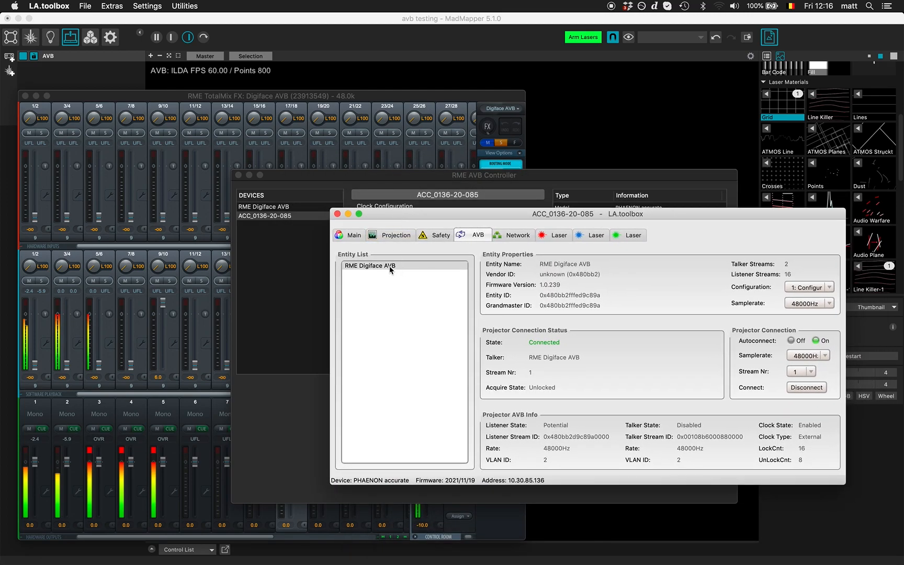
# Select the RME Digiface AVB entity in the Entity List to show its details.
pyautogui.click(387, 265)
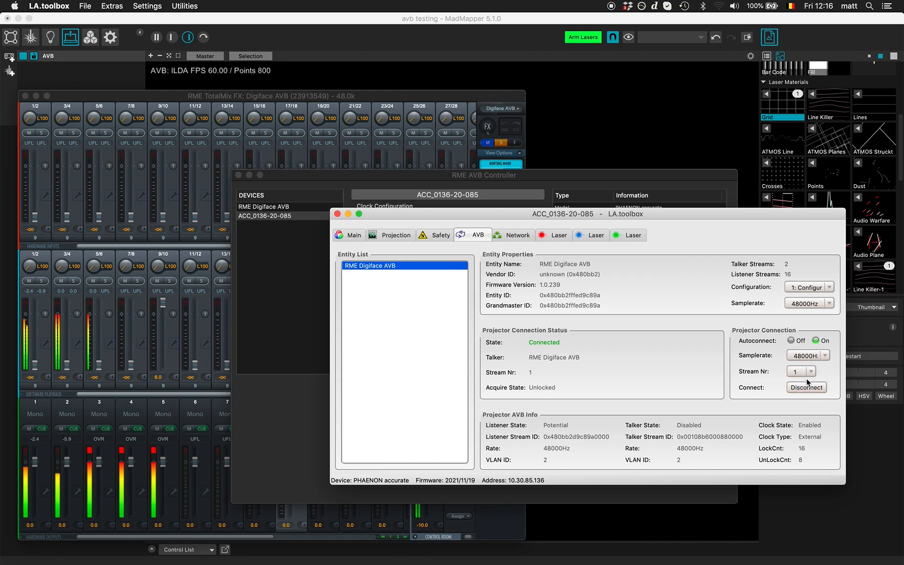
pyautogui.moveTo(590, 244)
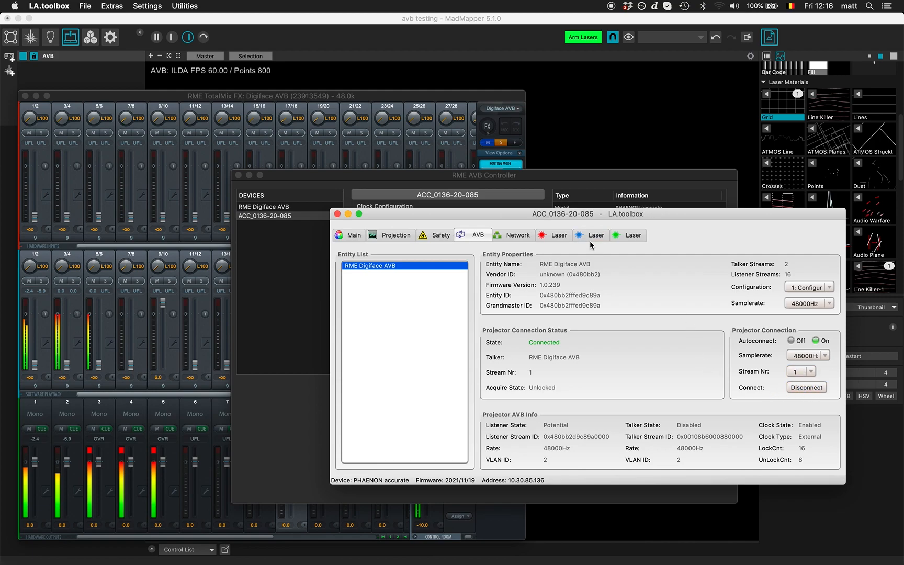
pyautogui.moveTo(401, 176)
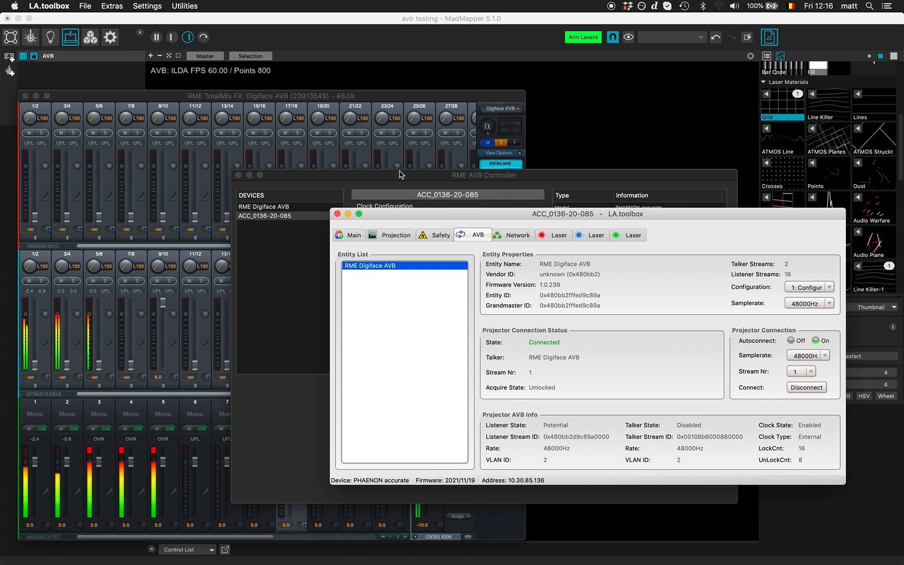
pyautogui.moveTo(373, 23)
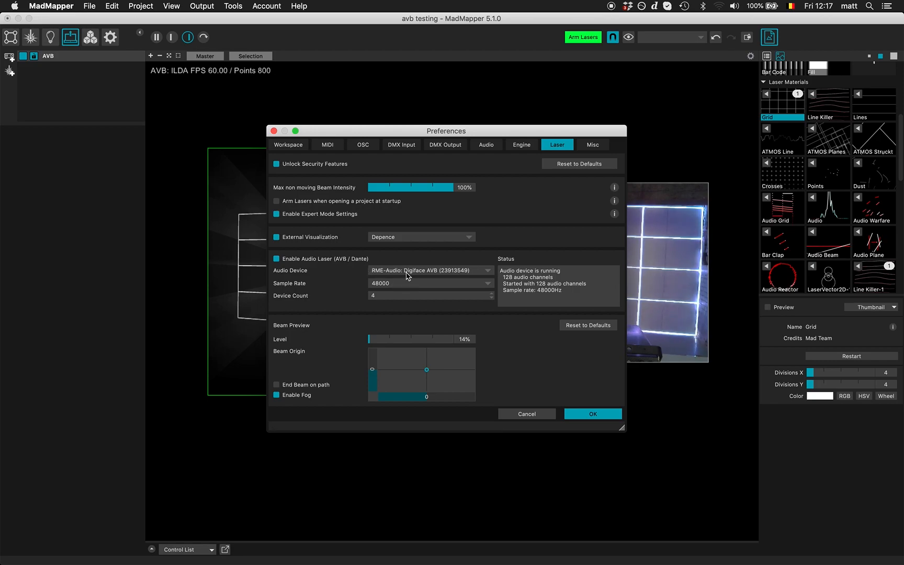
# Keep RME-Audio: Digiface AVB (23913549) as the laser Audio Device in Preferences.
pyautogui.click(429, 270)
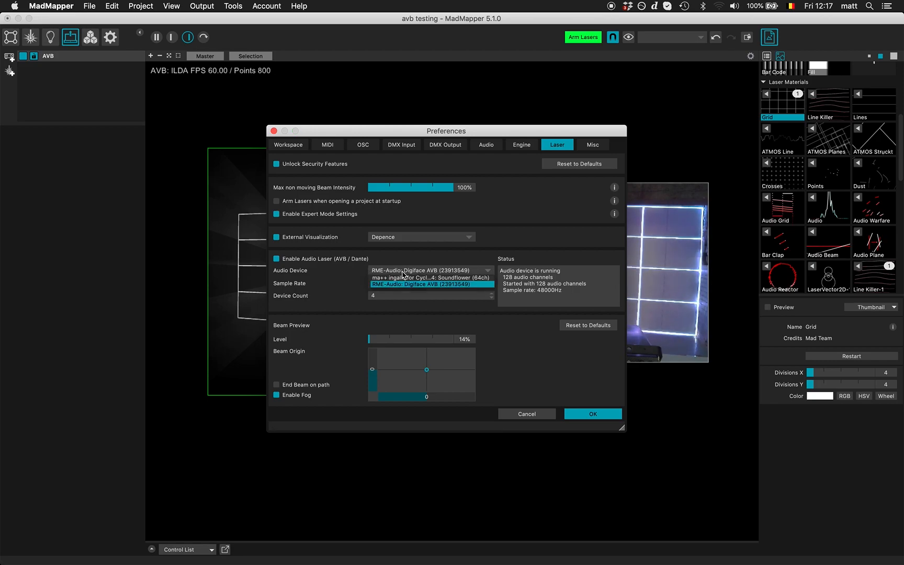
pyautogui.click(430, 284)
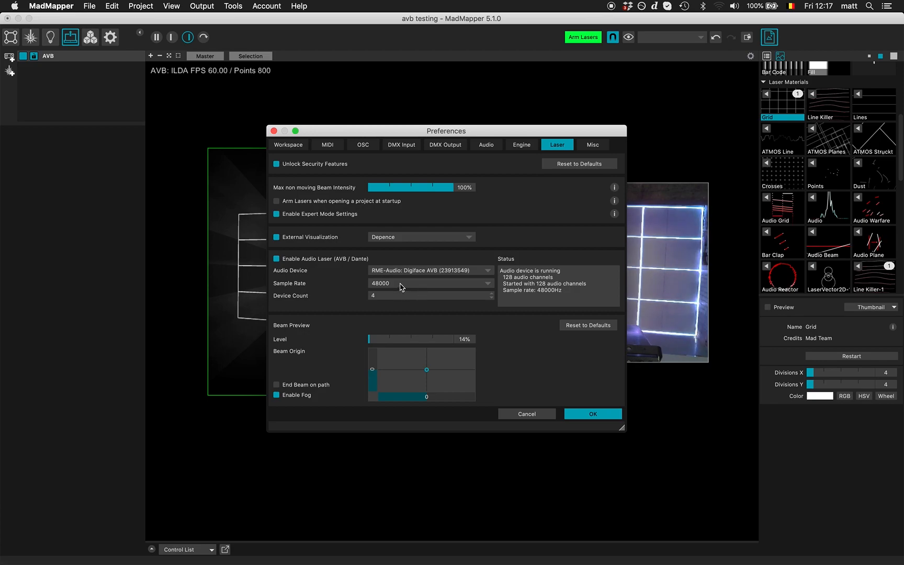
pyautogui.moveTo(385, 297)
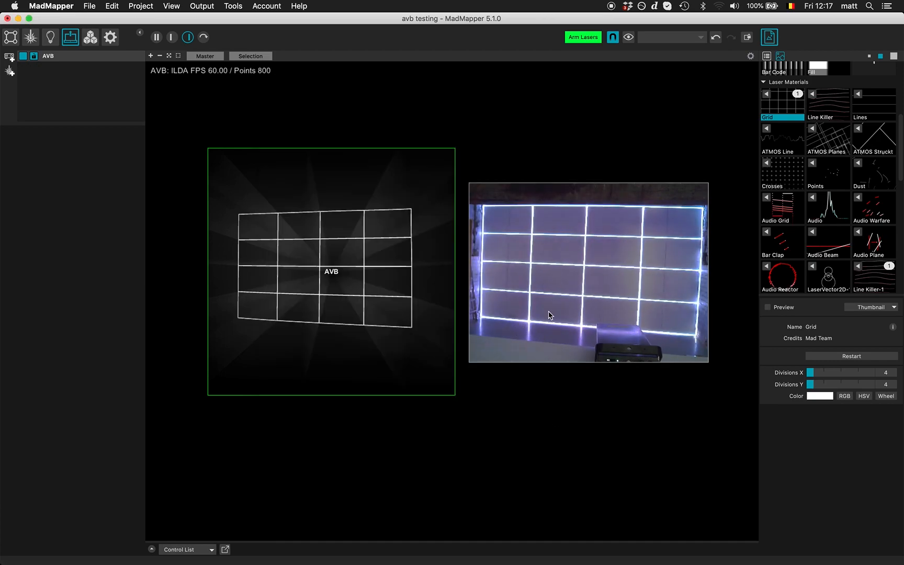
pyautogui.moveTo(542, 374)
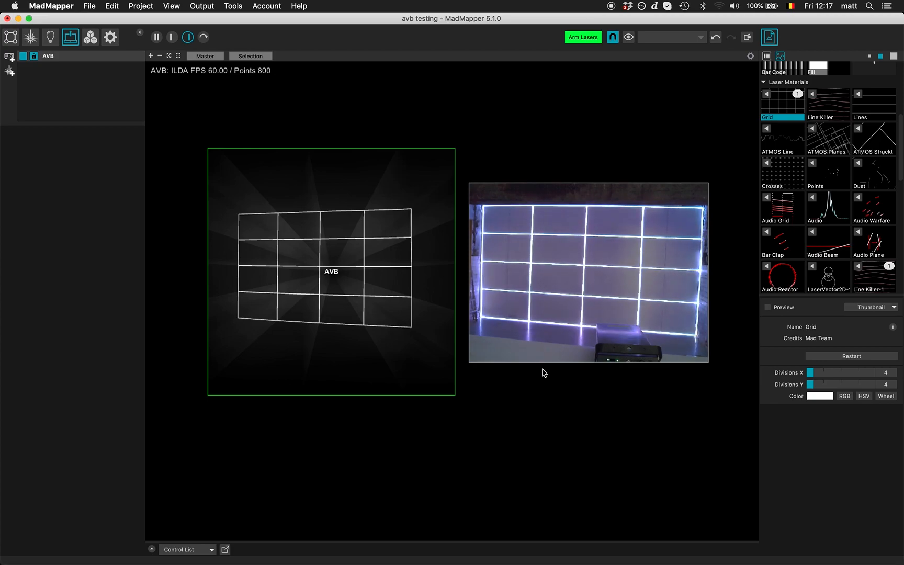
pyautogui.moveTo(331, 298)
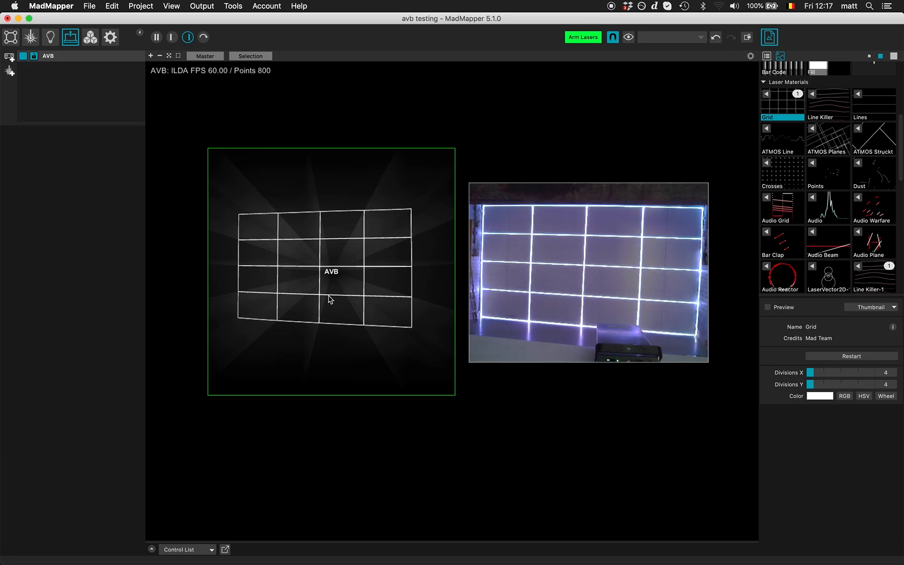
pyautogui.moveTo(100, 60)
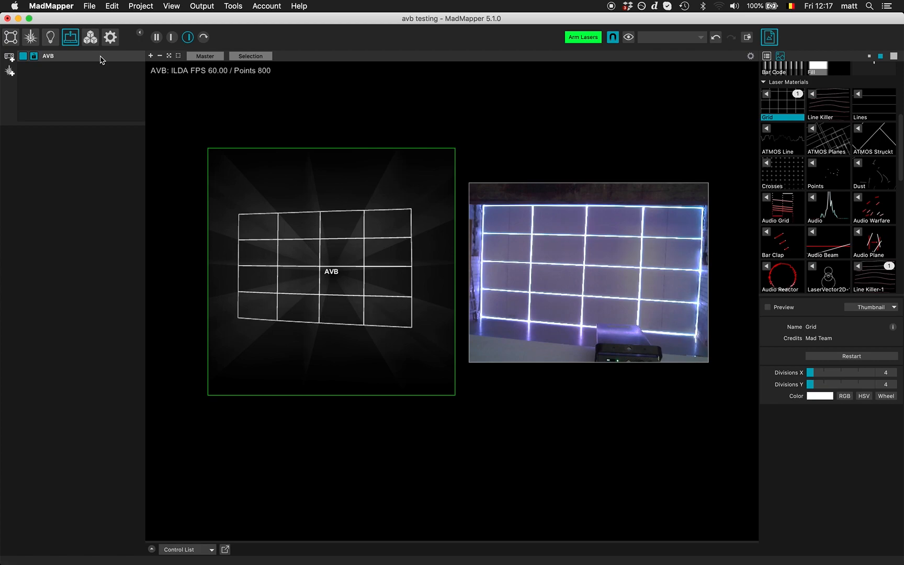
# Select the AVB output in the outputs list to show its properties.
pyautogui.click(49, 56)
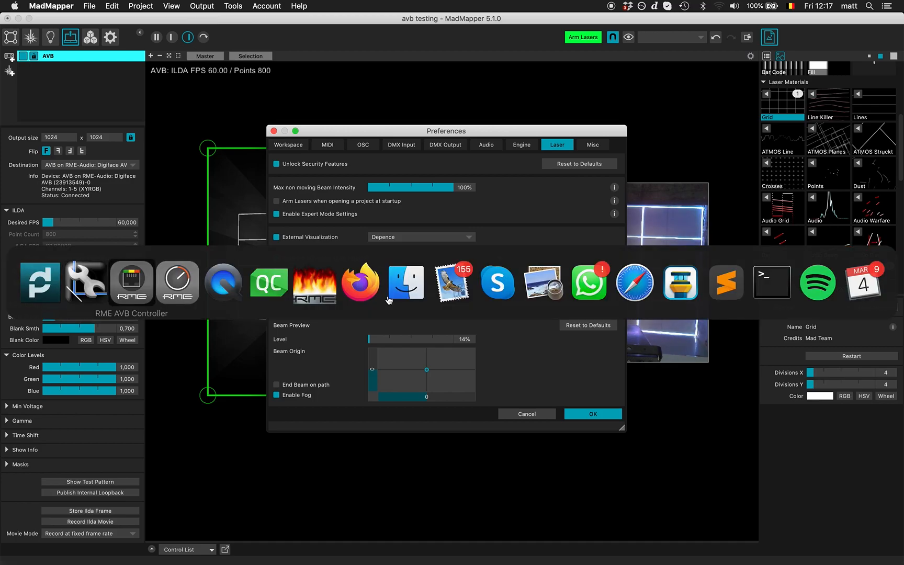
# Switch away from TotalMix FX back toward MadMapper's laser preferences.
pyautogui.click(40, 283)
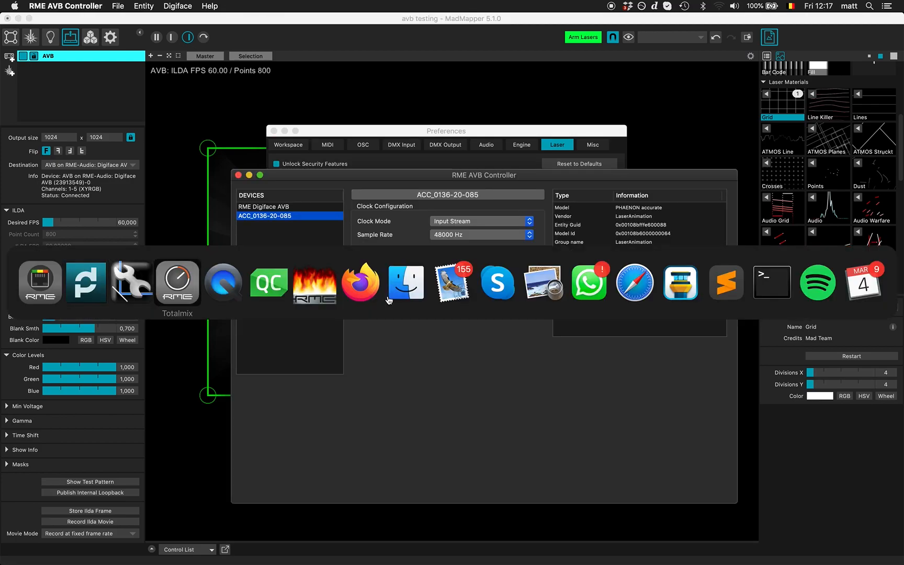
pyautogui.click(177, 282)
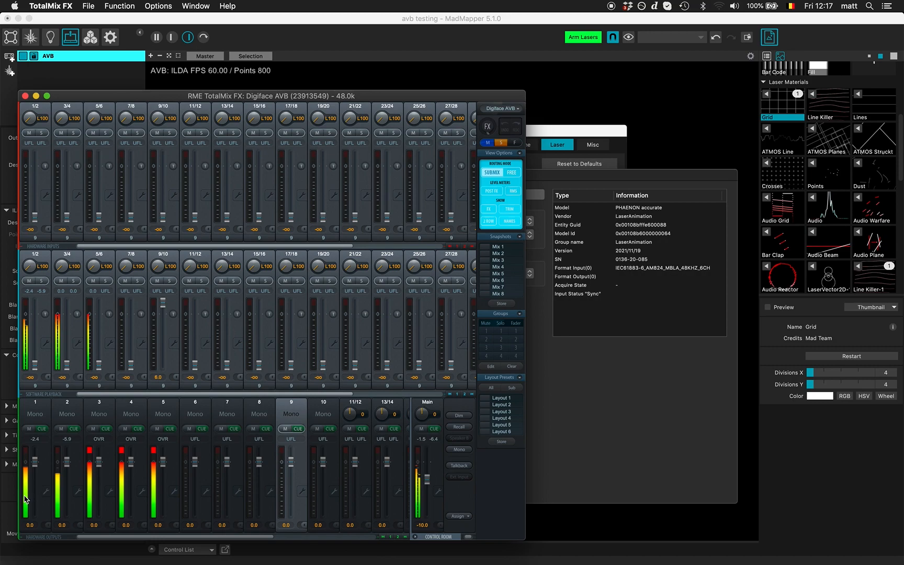
pyautogui.moveTo(62, 495)
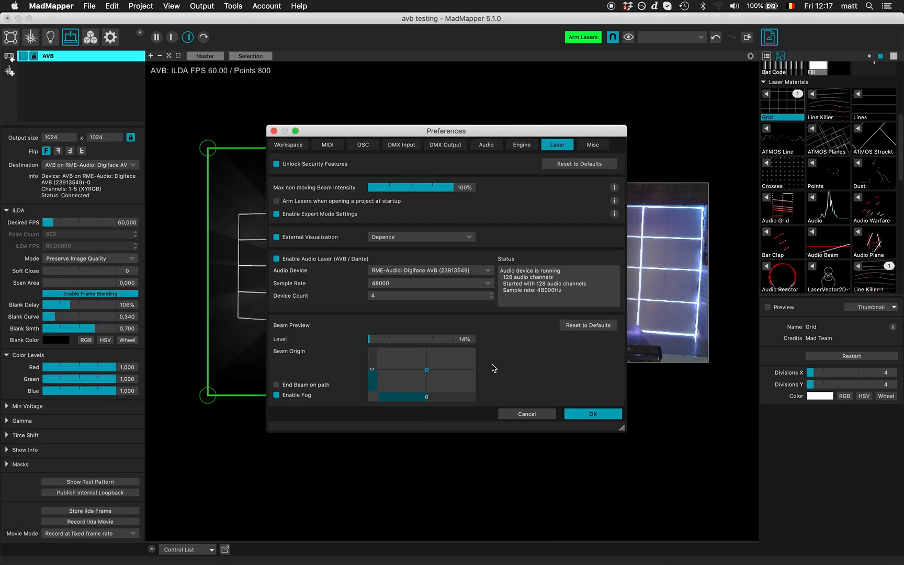
# Confirm the laser preferences and expand Laser Quad-1's grid colour into RGB sliders at 100%.
pyautogui.click(591, 414)
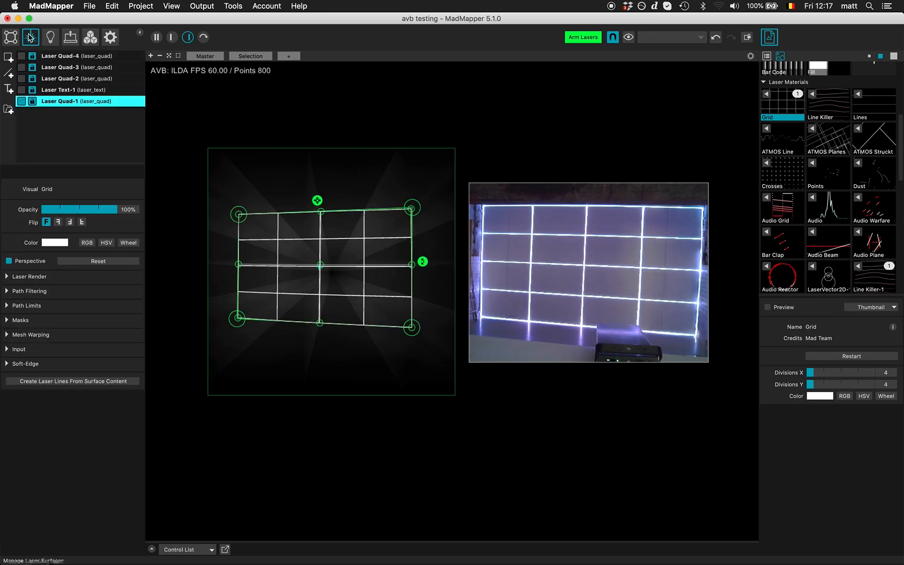
pyautogui.click(86, 230)
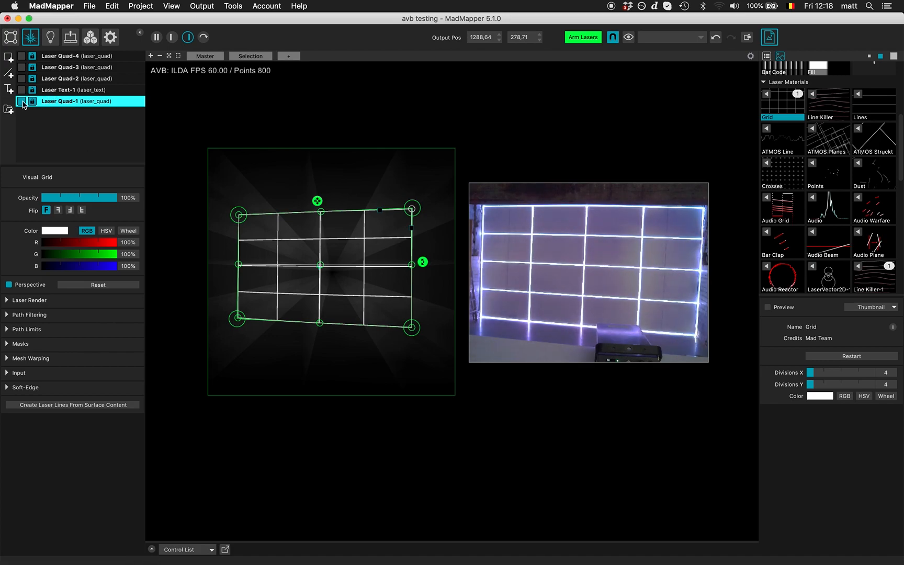
# Project the MadLaser AVB text, the Quad-2 spiral and the Quad-3 flowing lines in turn.
pyautogui.click(21, 90)
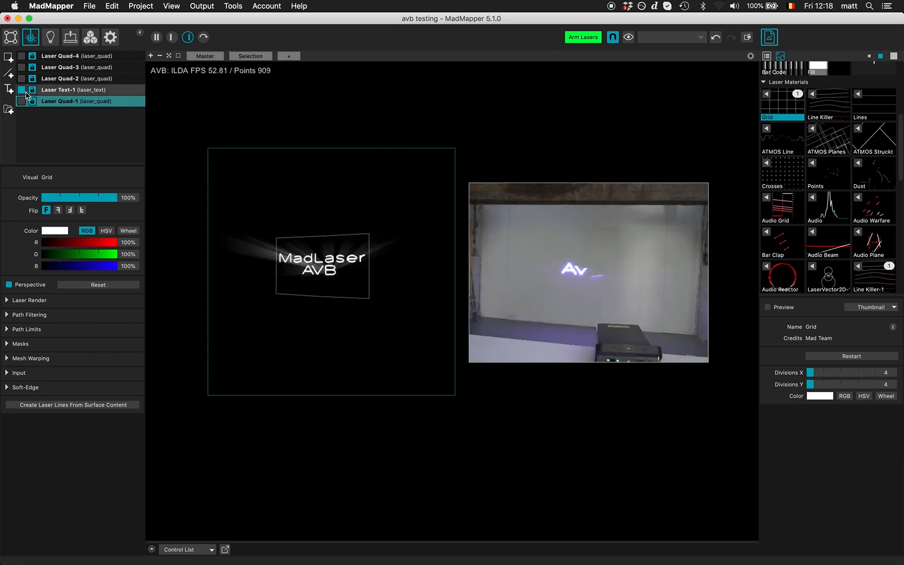
pyautogui.click(59, 89)
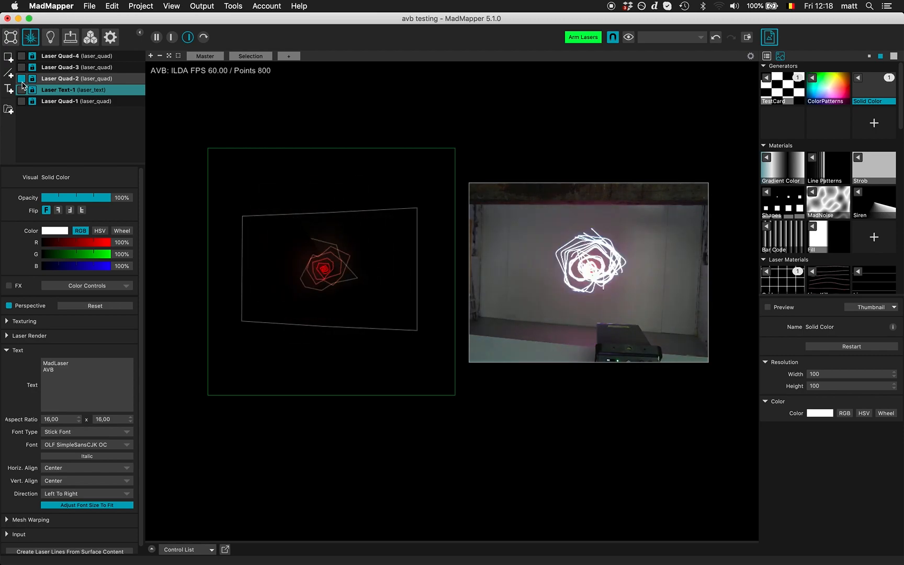
pyautogui.click(22, 67)
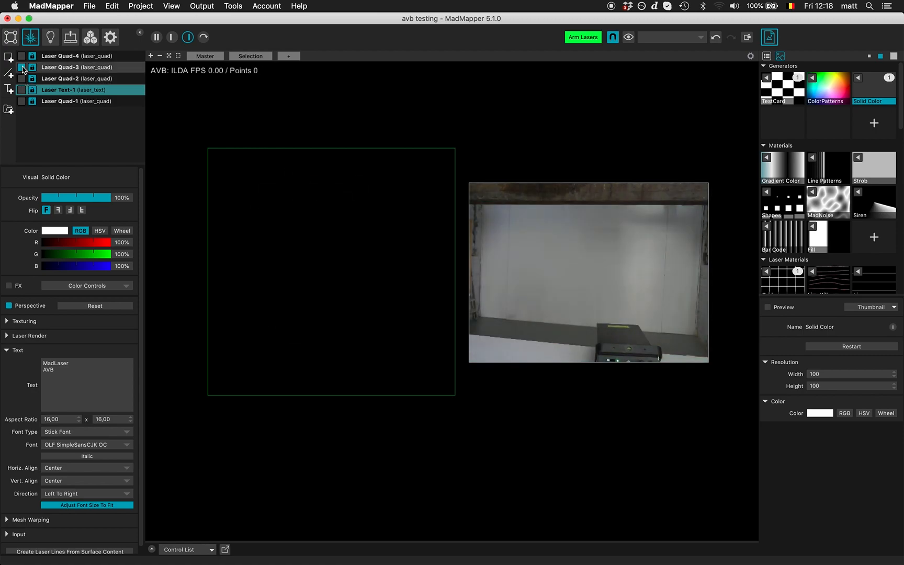
pyautogui.click(76, 67)
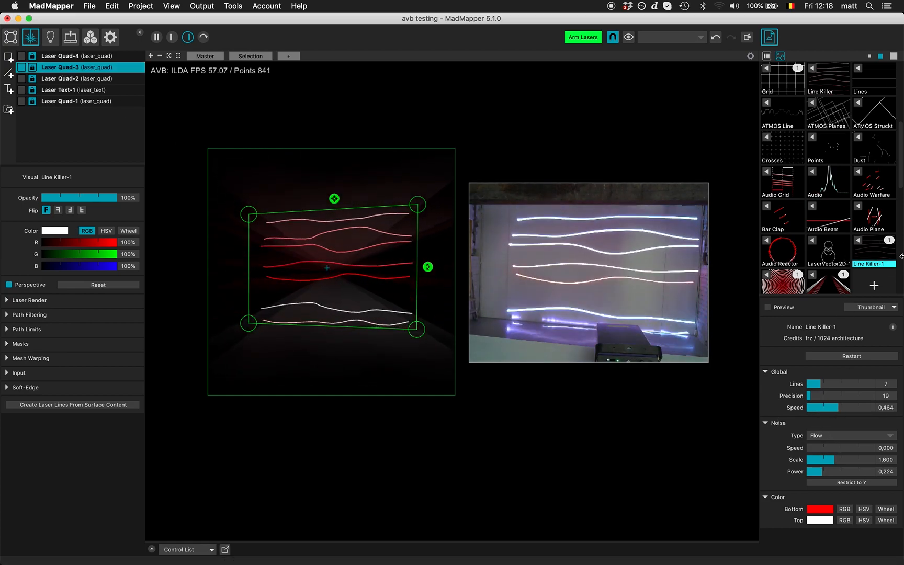
pyautogui.click(21, 67)
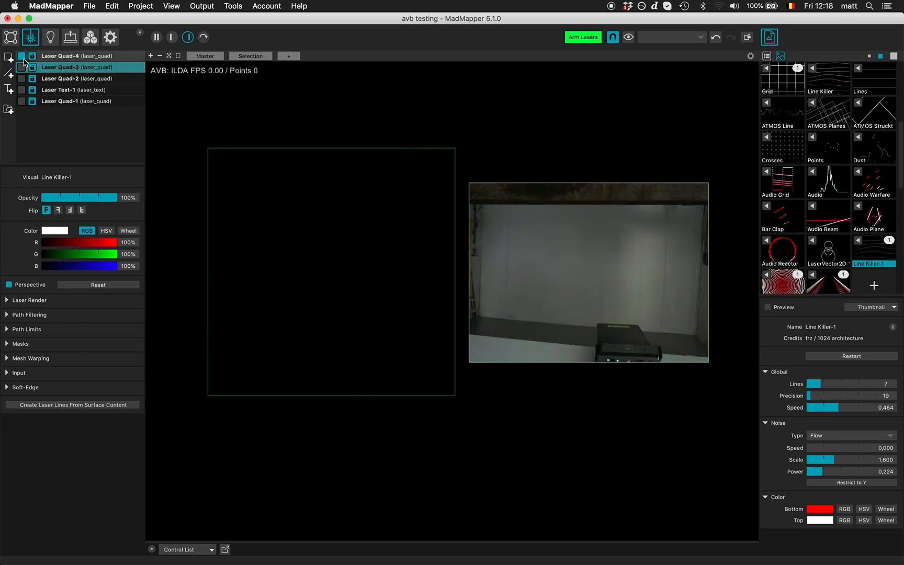
# Select Laser Quad-4 and give it the Beam Groups laser material.
pyautogui.click(76, 56)
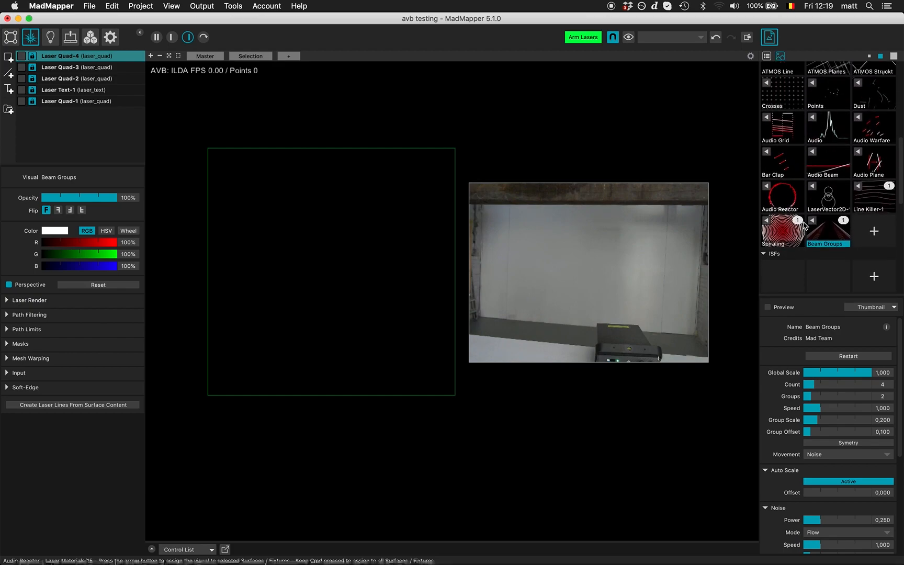
pyautogui.scroll(3)
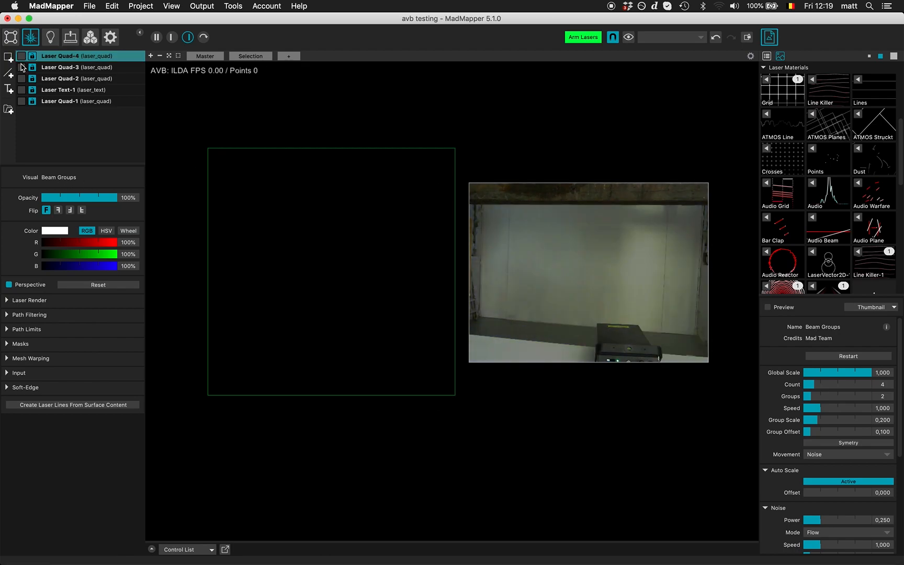
# Re-enable Laser Text-1's MadLaser AVB projection and switch to Output mode.
pyautogui.click(76, 89)
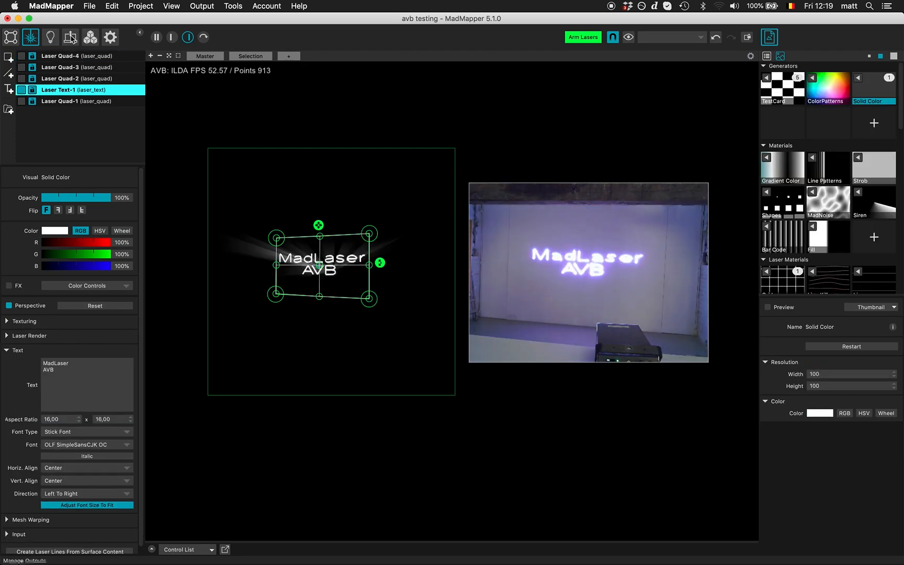
pyautogui.click(70, 37)
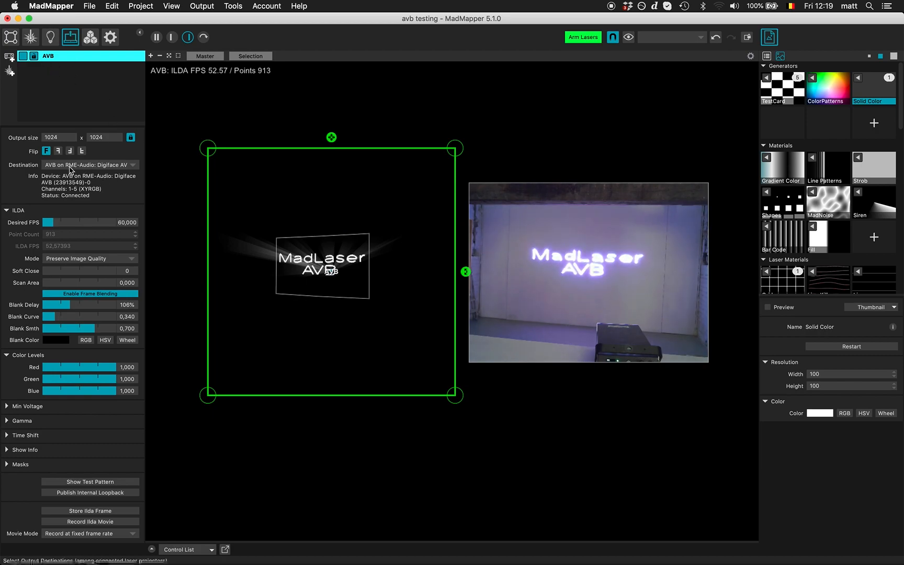
pyautogui.moveTo(535, 189)
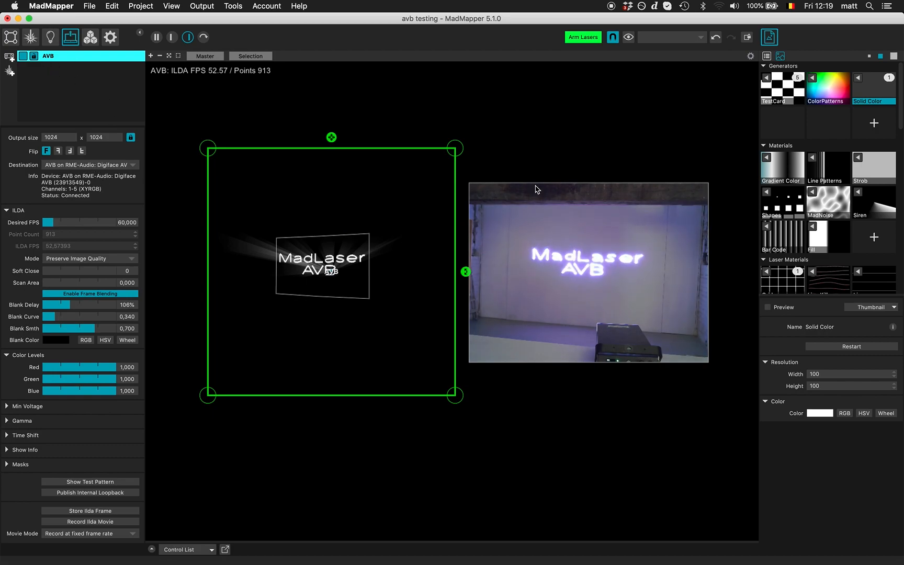
pyautogui.moveTo(410, 289)
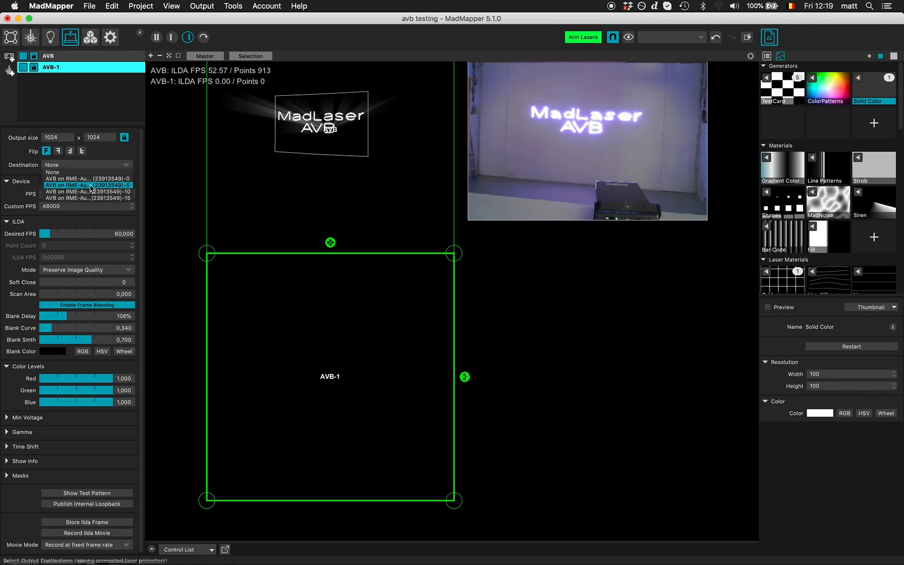
# Set AVB-1's destination to the second RME-Audio AVB channel set (6–10) and return to Surfaces.
pyautogui.click(88, 186)
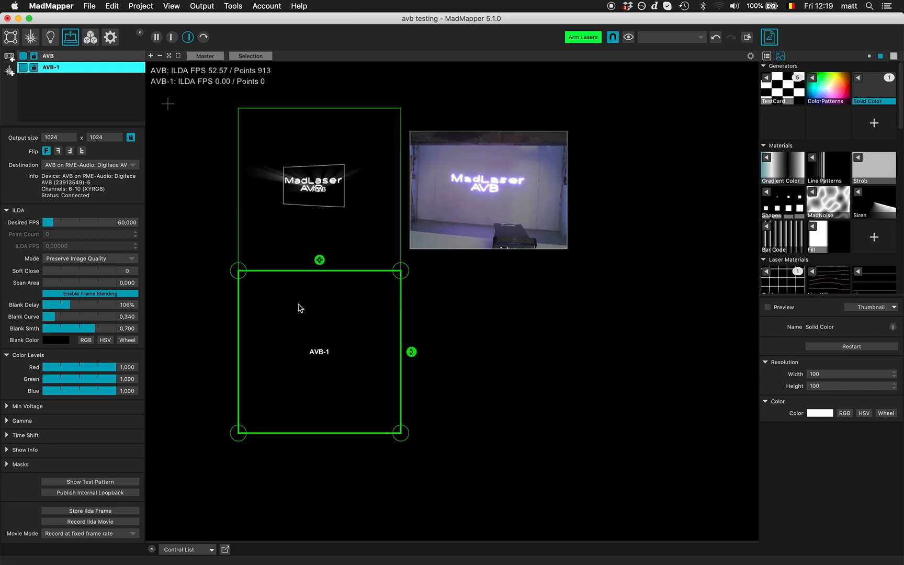
pyautogui.moveTo(294, 355)
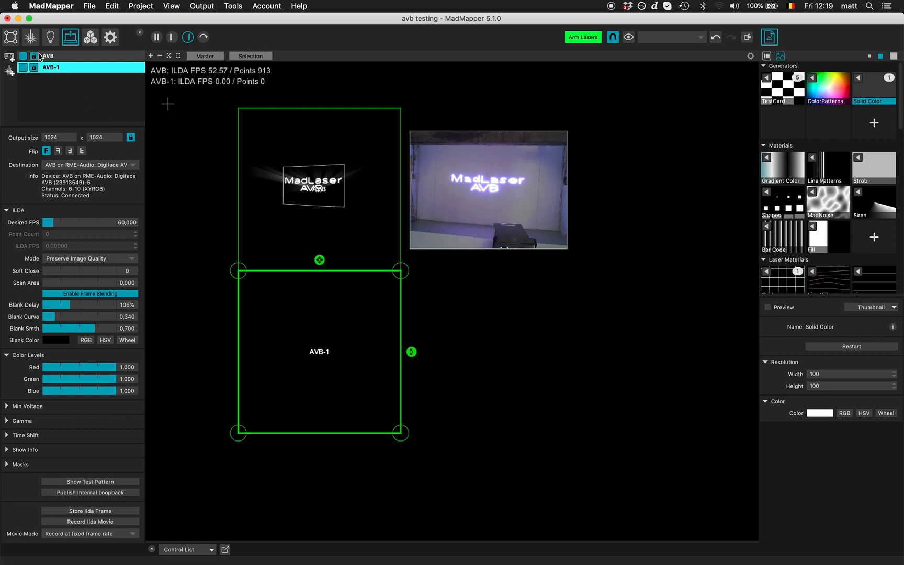
pyautogui.click(30, 36)
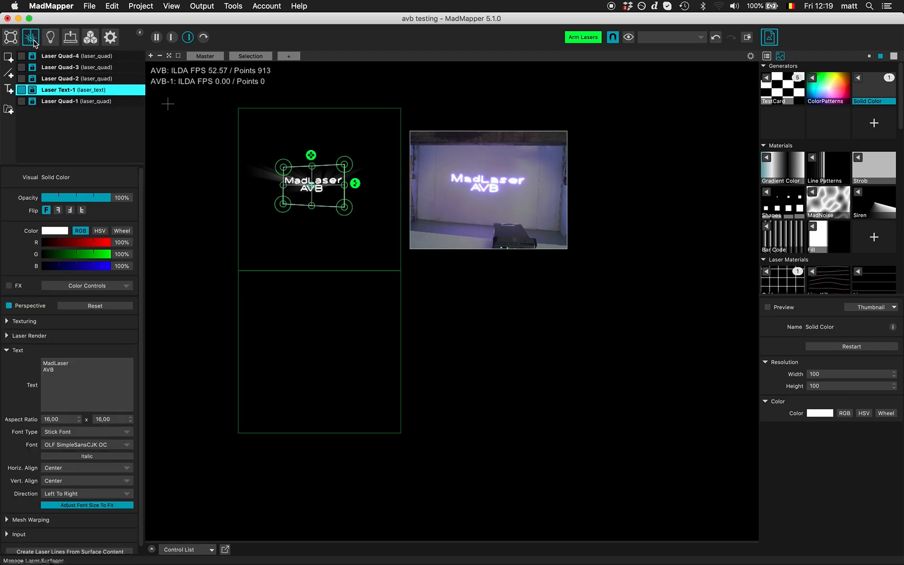